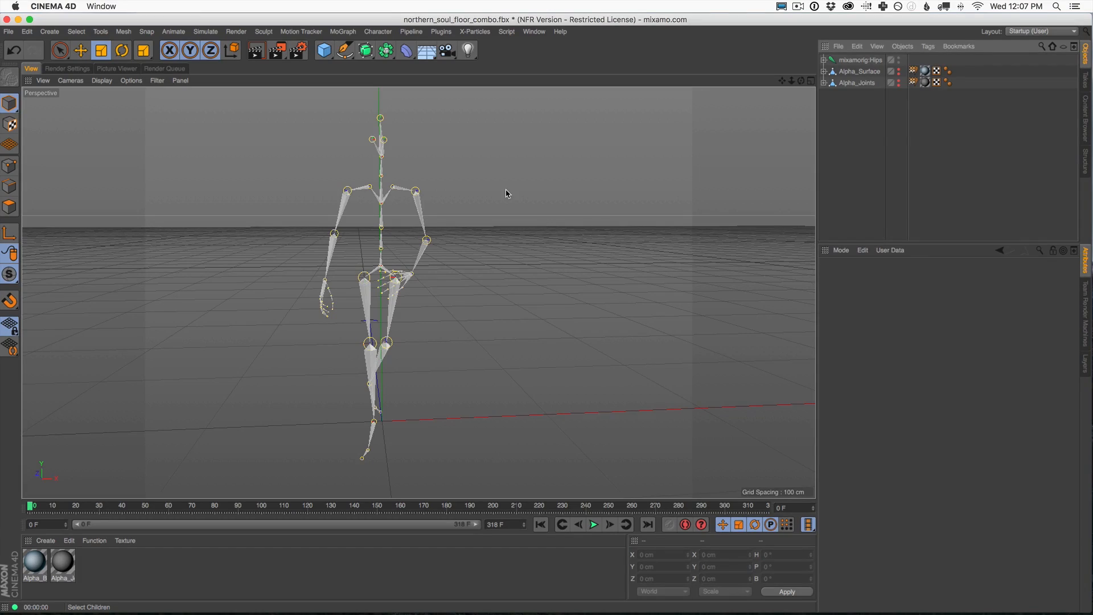
pyautogui.moveTo(402, 289)
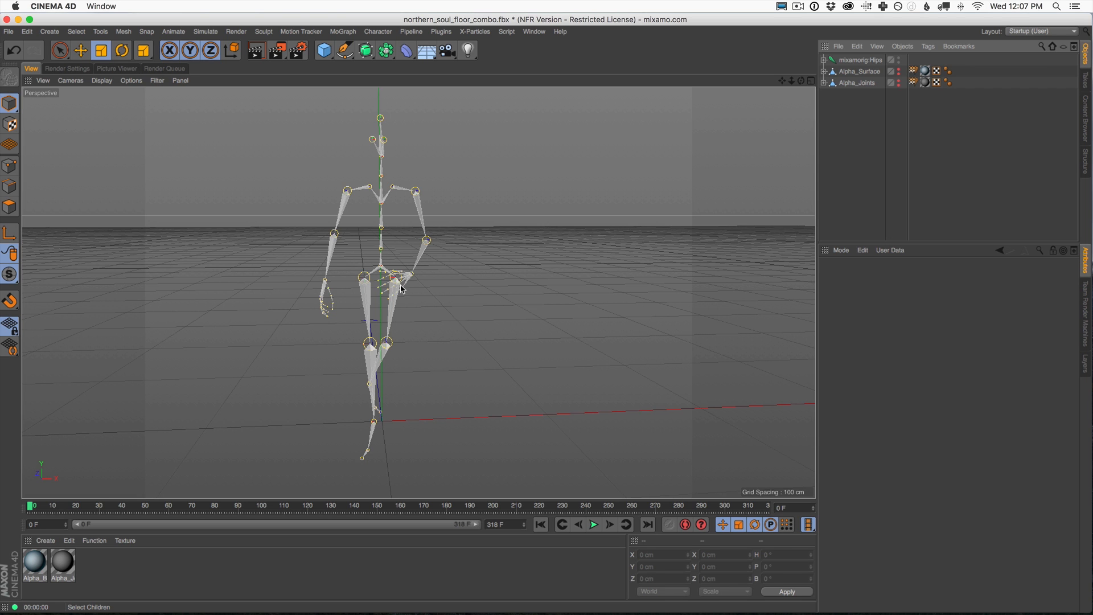
# Preview the Mixamo skeleton's dance animation and return to the first frame
pyautogui.moveTo(400, 289); pyautogui.dragTo(321, 292)
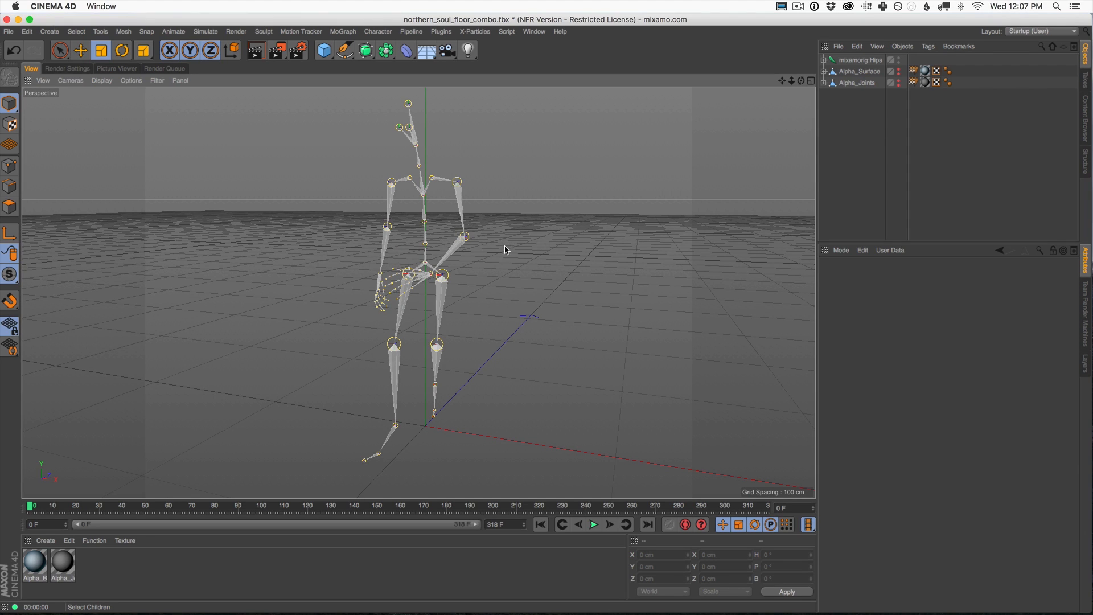
pyautogui.moveTo(417, 191)
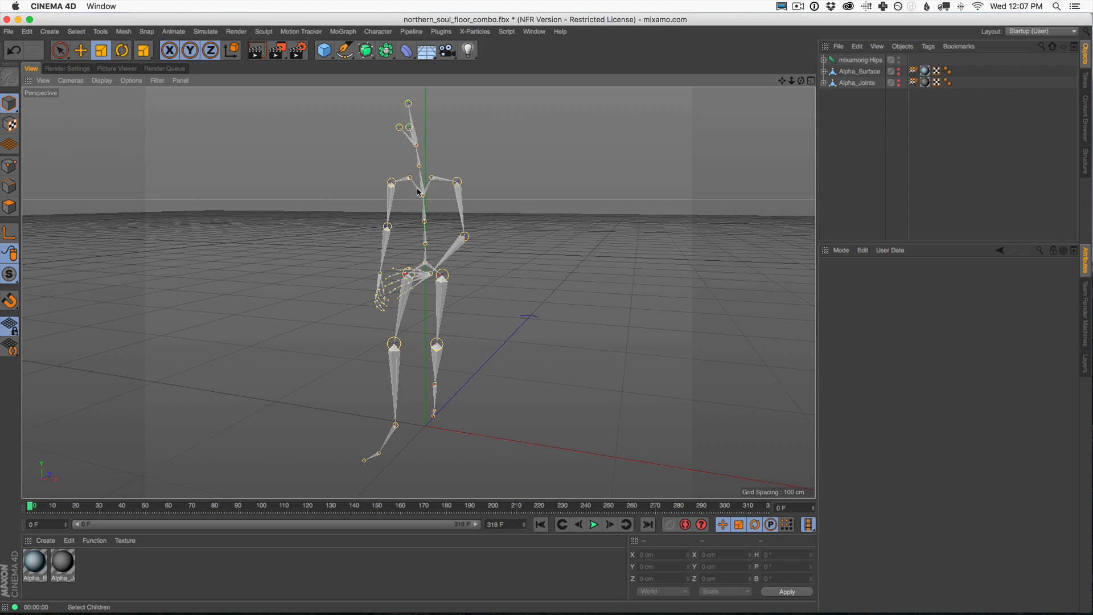
pyautogui.click(592, 524)
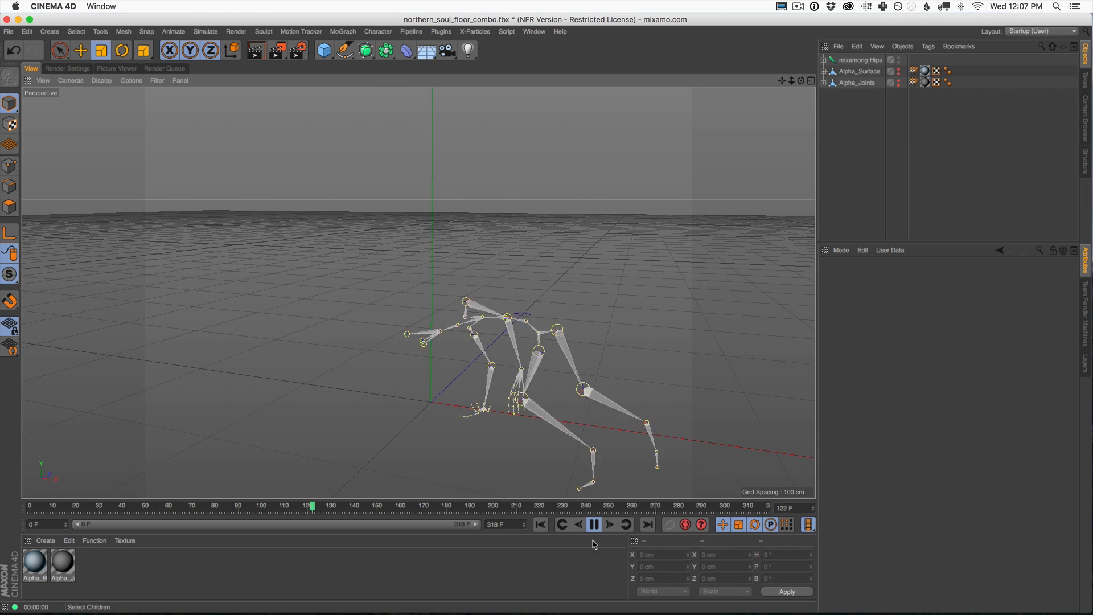
pyautogui.click(593, 526)
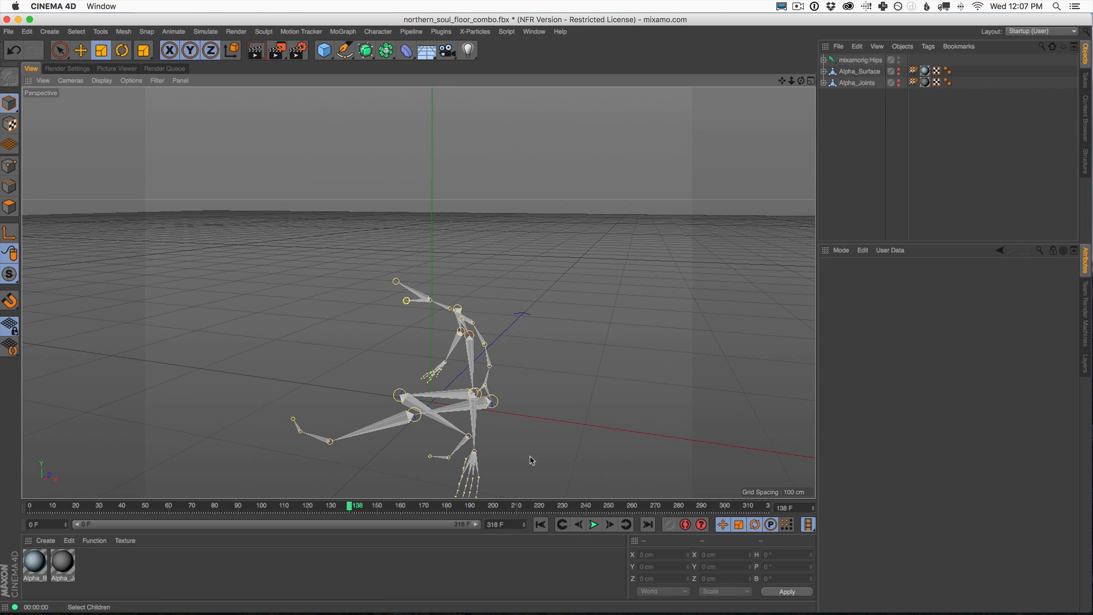
pyautogui.click(897, 70)
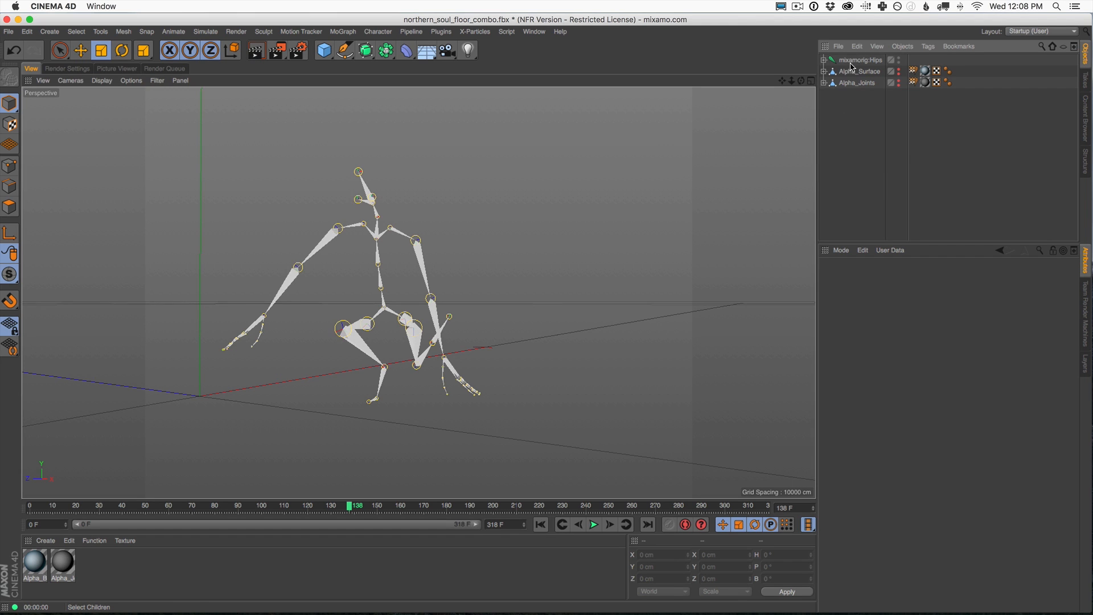
pyautogui.moveTo(355, 199)
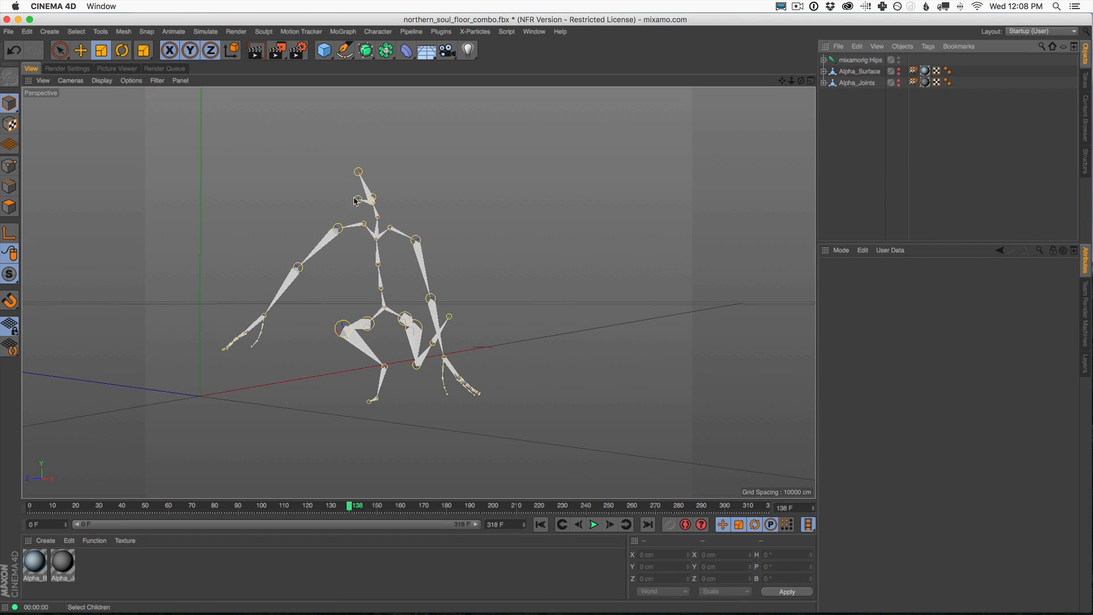
pyautogui.moveTo(406, 382)
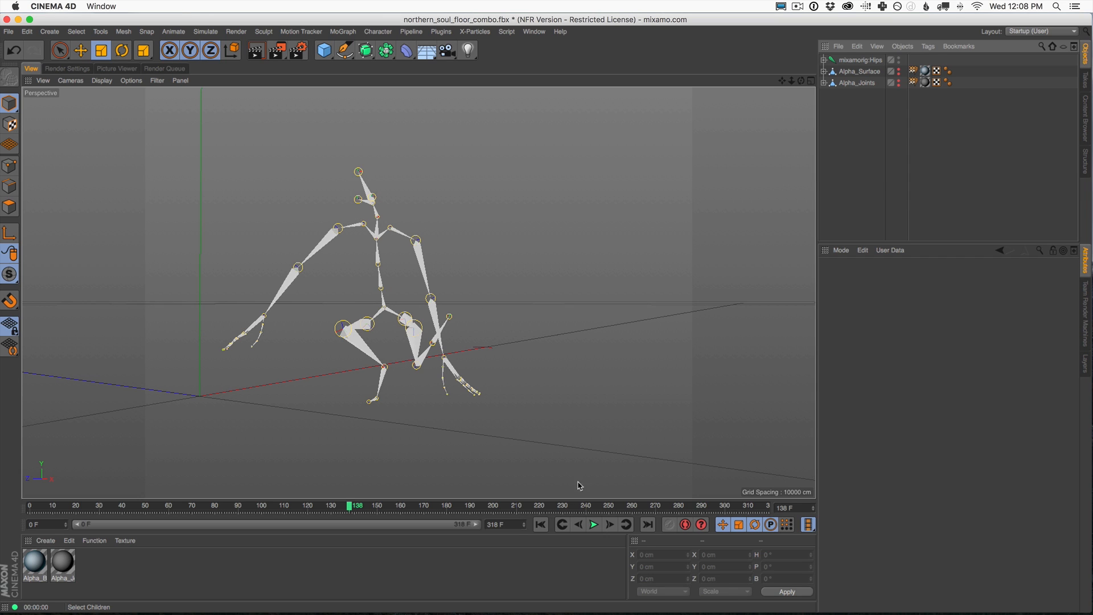
pyautogui.moveTo(370, 191)
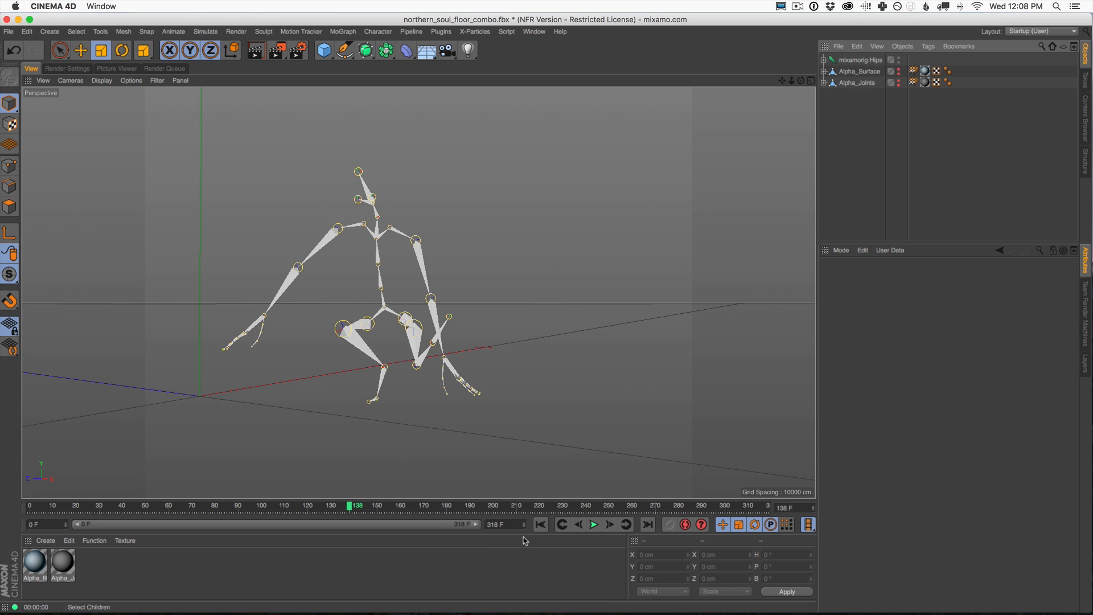
pyautogui.click(539, 524)
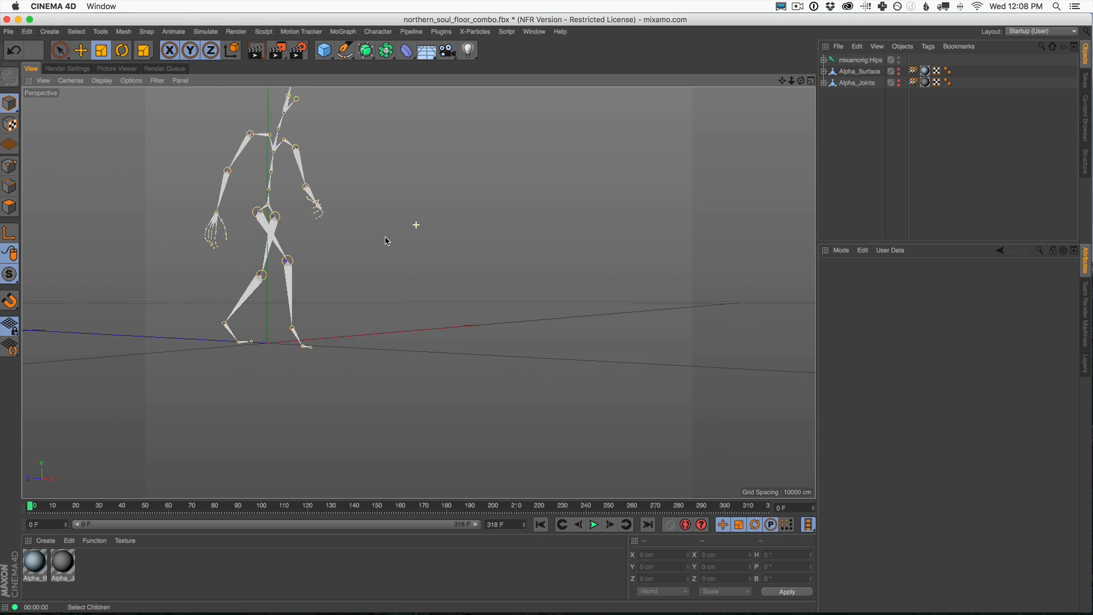
pyautogui.moveTo(387, 240); pyautogui.dragTo(418, 283)
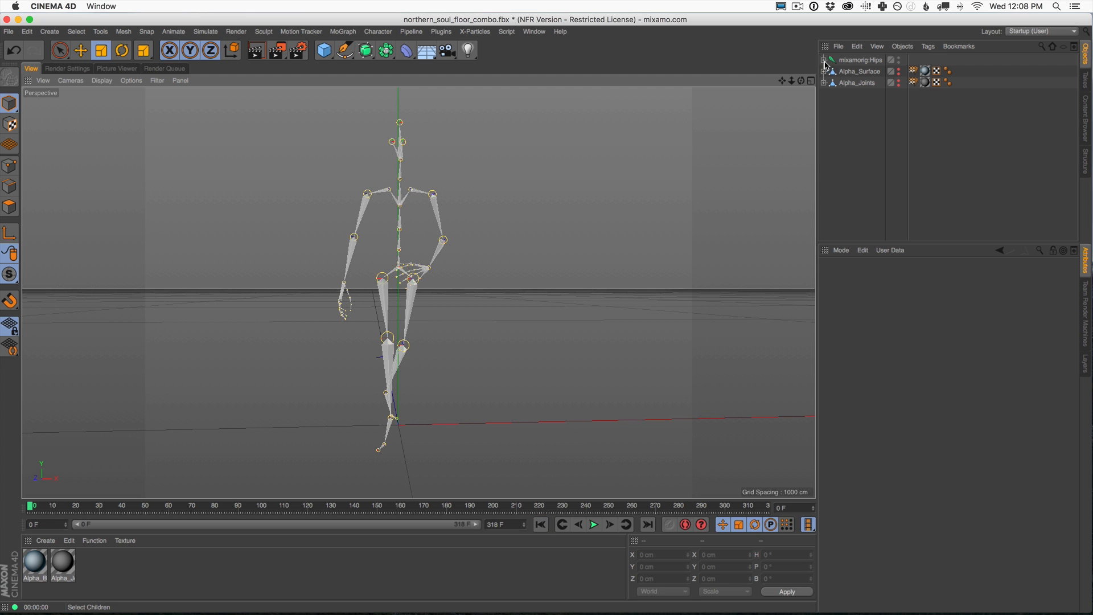
# Select mixamorig:Hips with all children and convert the joints to a polygon object
pyautogui.click(825, 61)
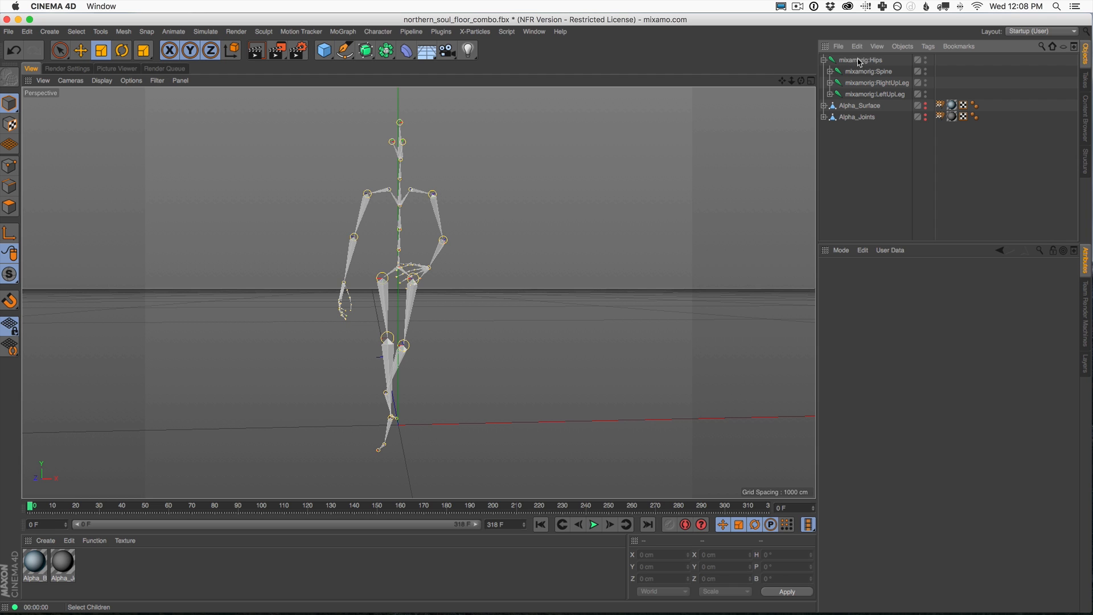
pyautogui.click(856, 59)
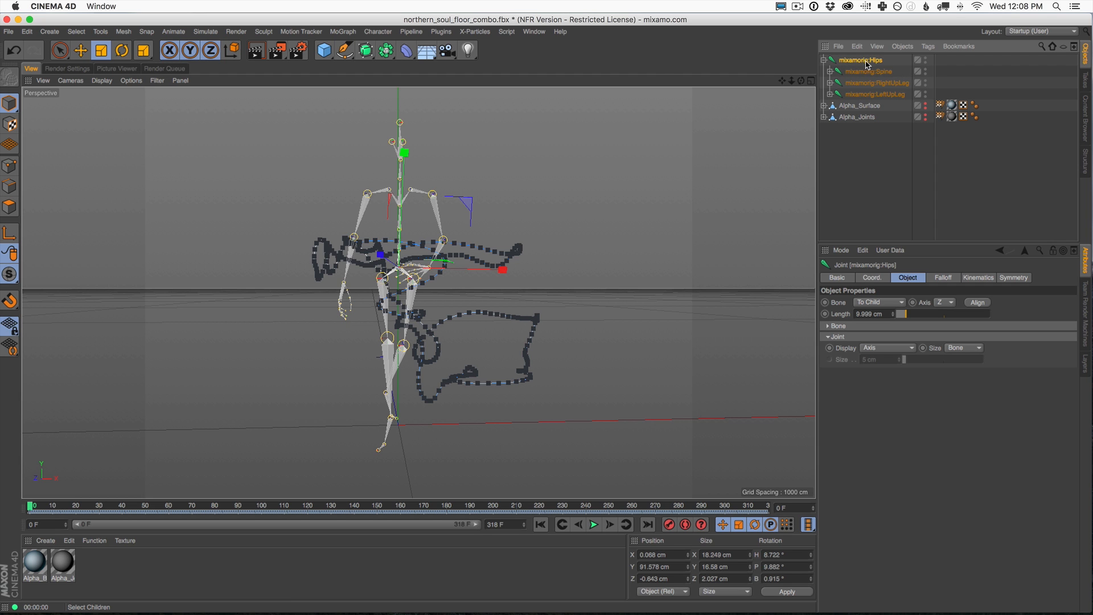
pyautogui.rightClick(867, 64)
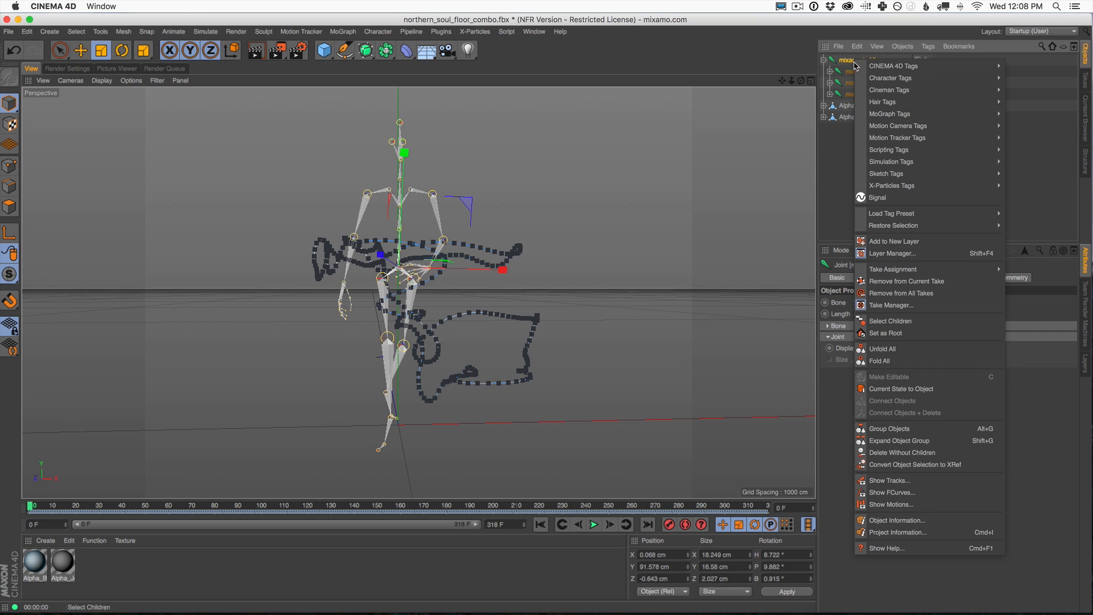
pyautogui.moveTo(851, 70)
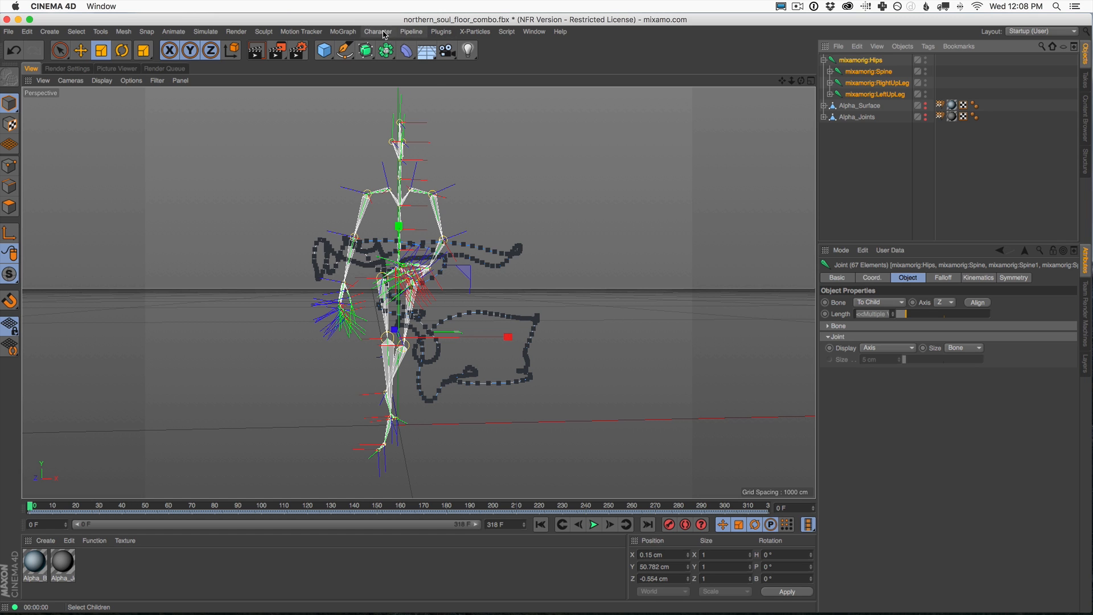
pyautogui.click(379, 32)
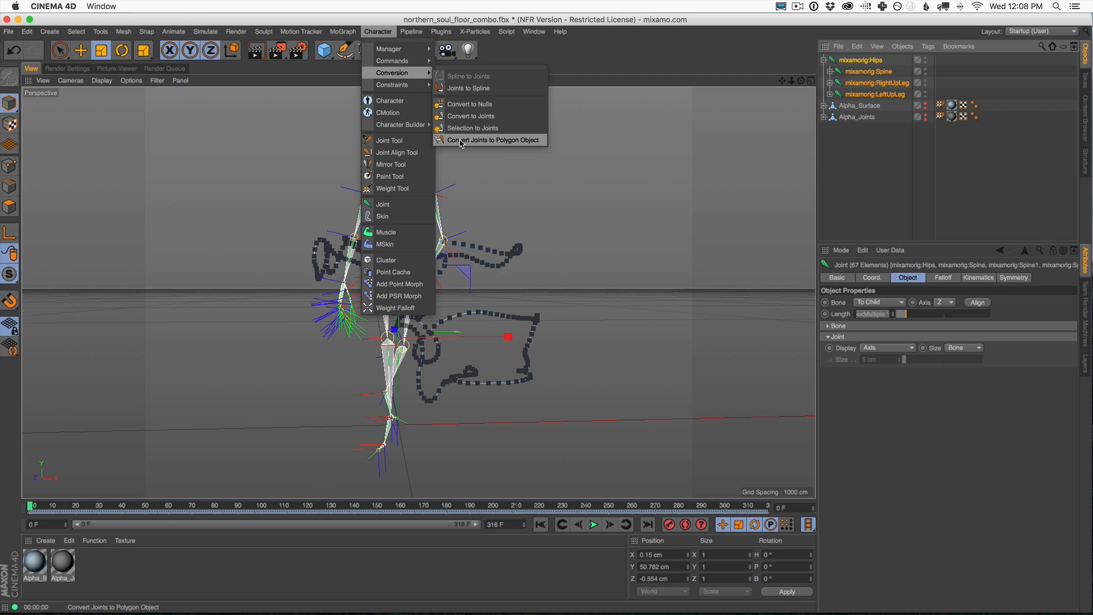
pyautogui.click(494, 140)
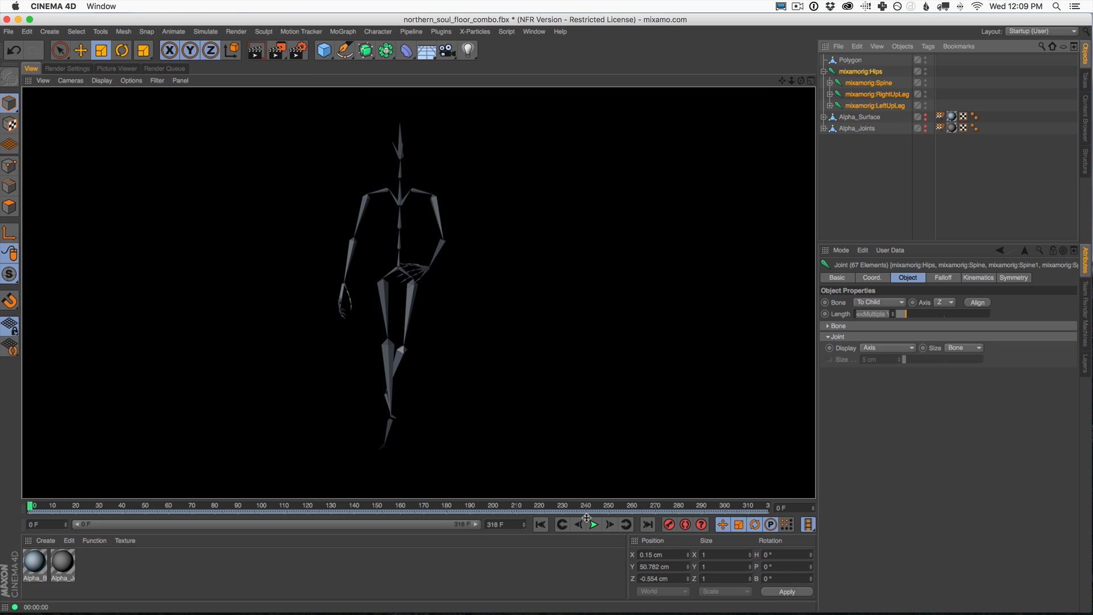
pyautogui.click(592, 523)
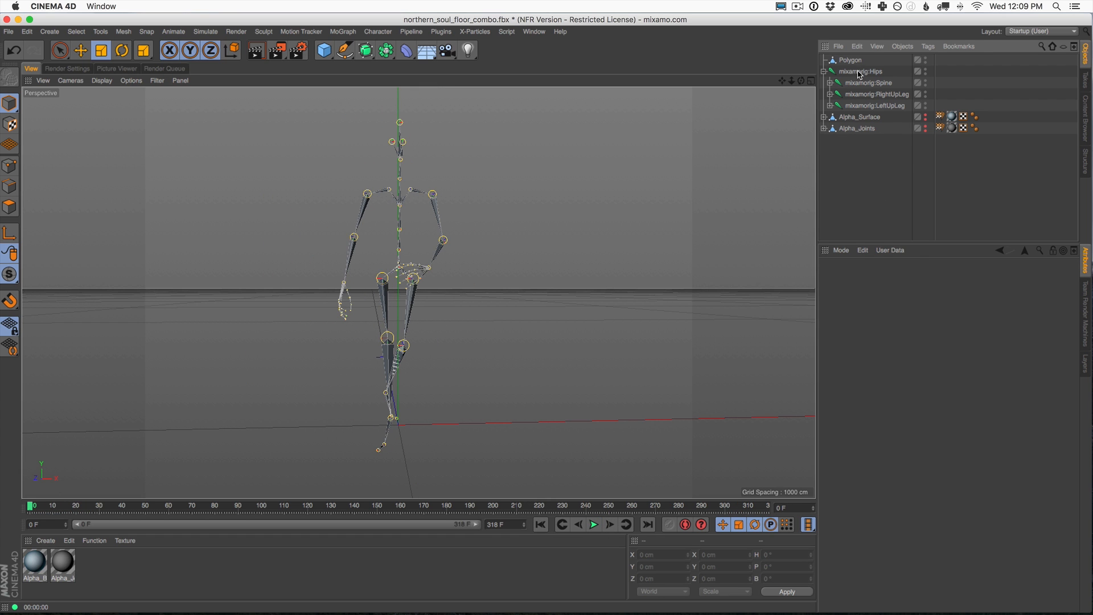
# Bind the Polygon object to the selected joints and play the animation to verify the skinning
pyautogui.rightClick(860, 70)
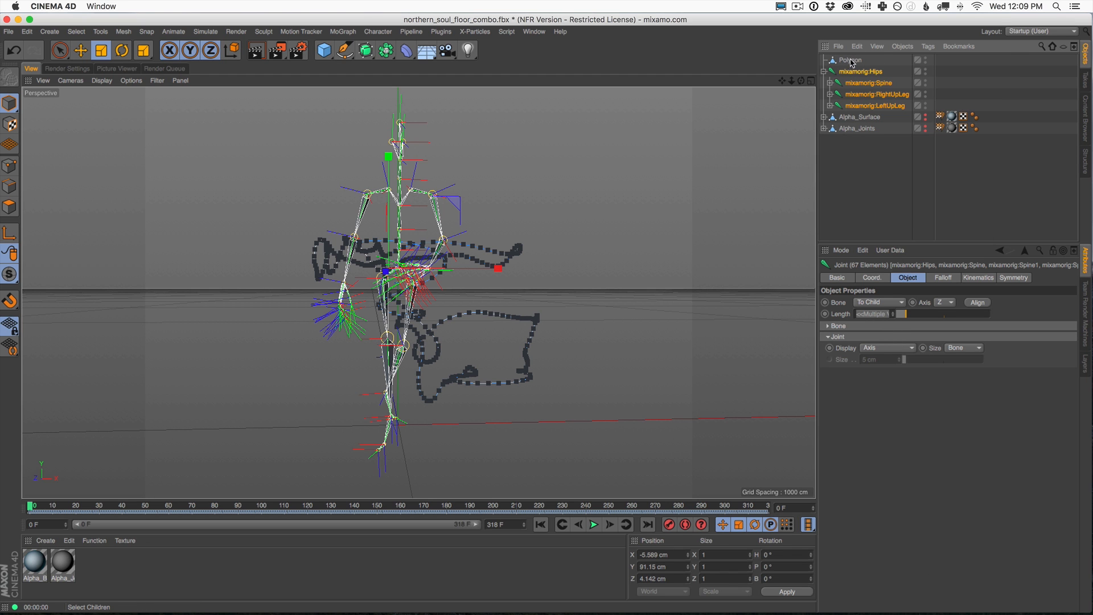
pyautogui.click(849, 59)
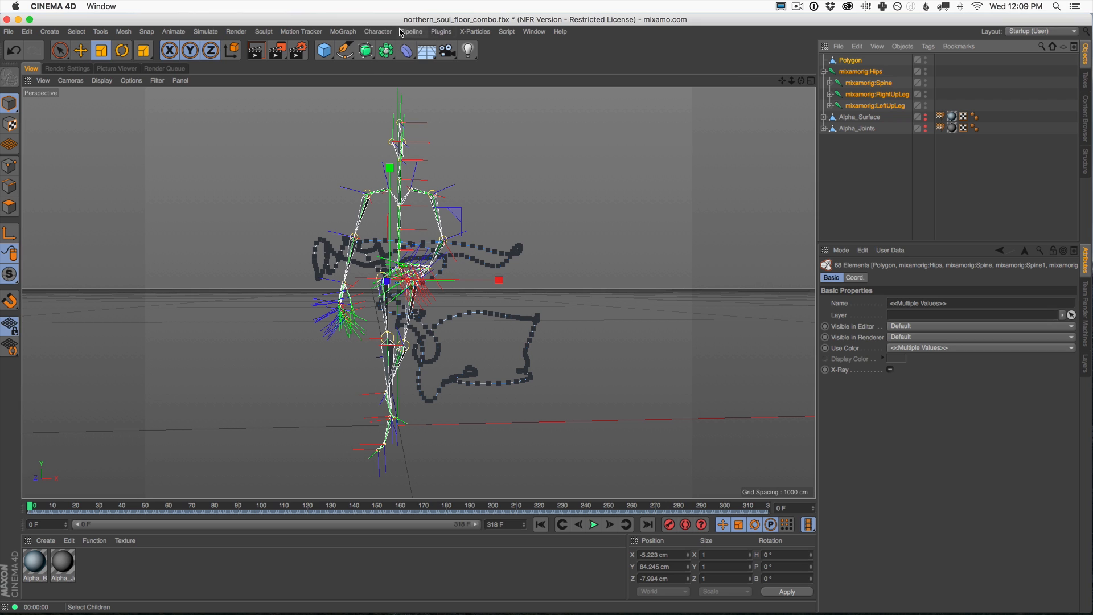
pyautogui.click(378, 32)
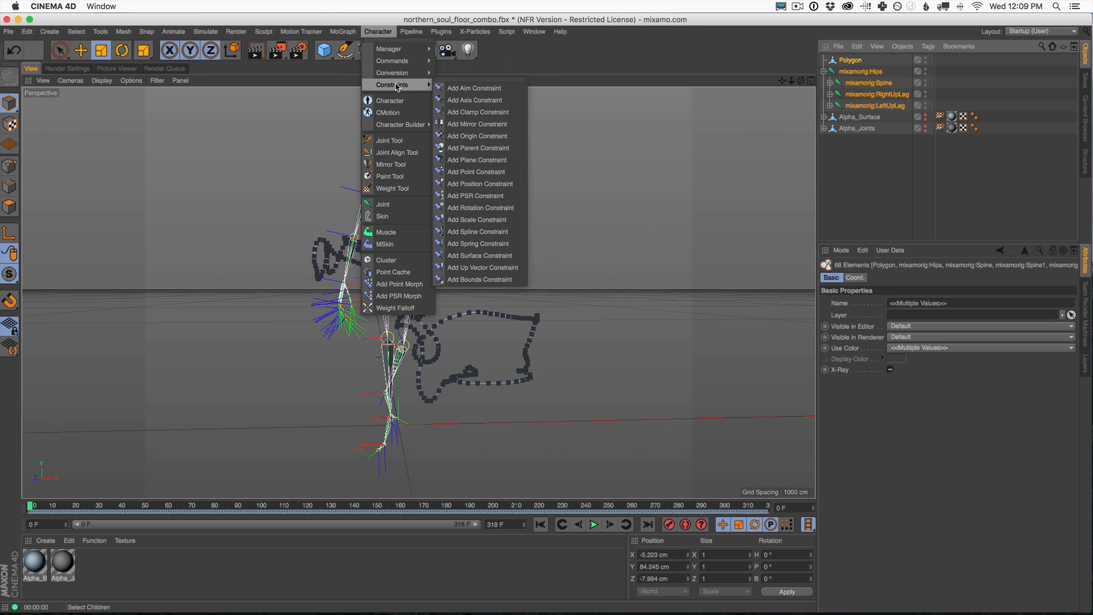
pyautogui.moveTo(390, 49)
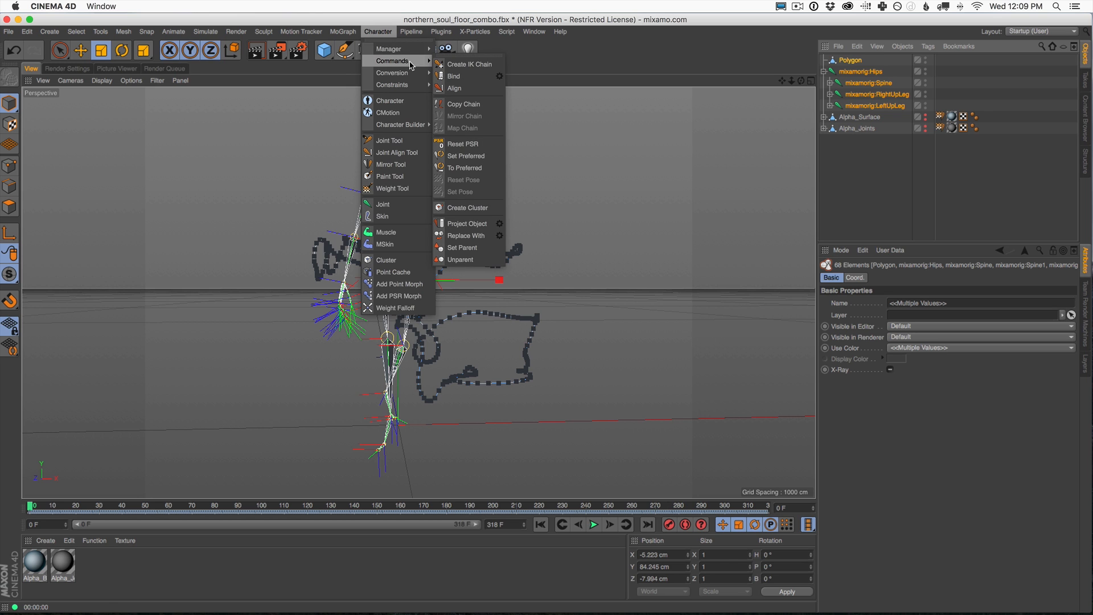
pyautogui.click(453, 75)
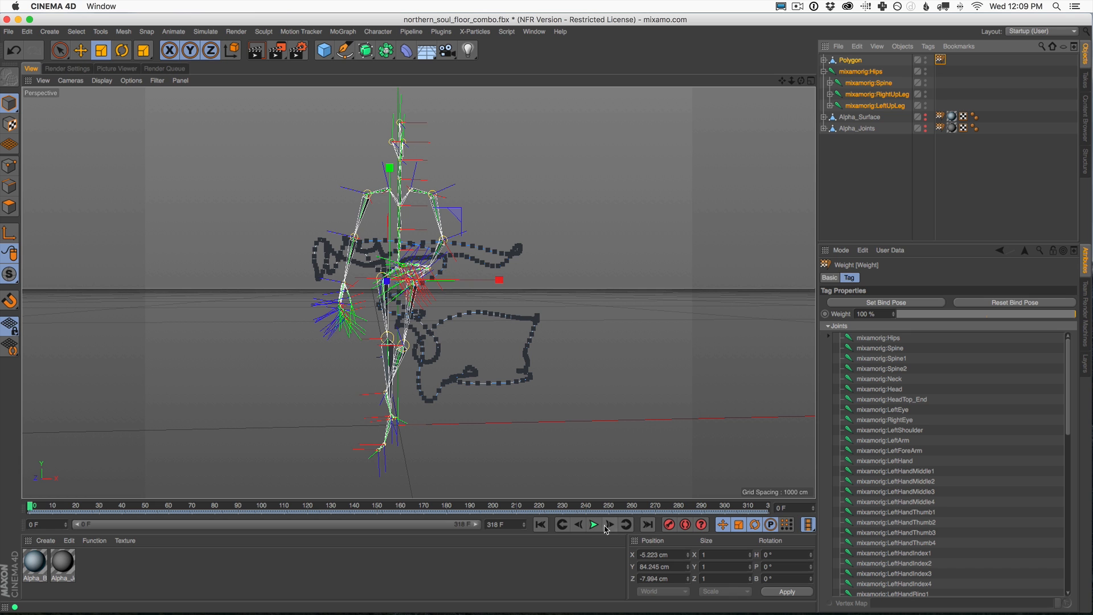
pyautogui.click(593, 523)
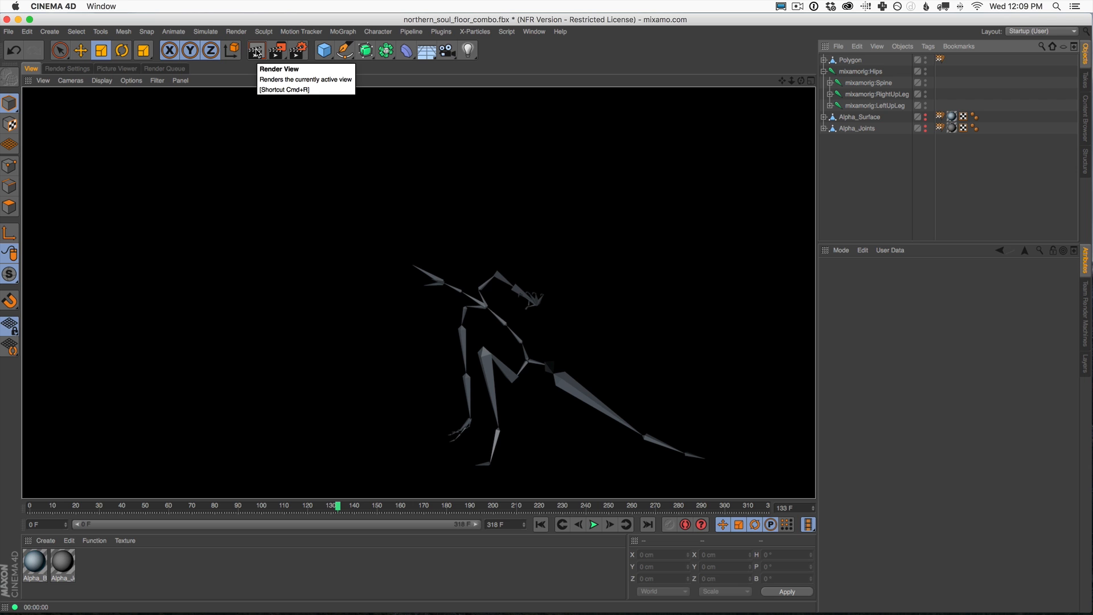
pyautogui.moveTo(597, 427)
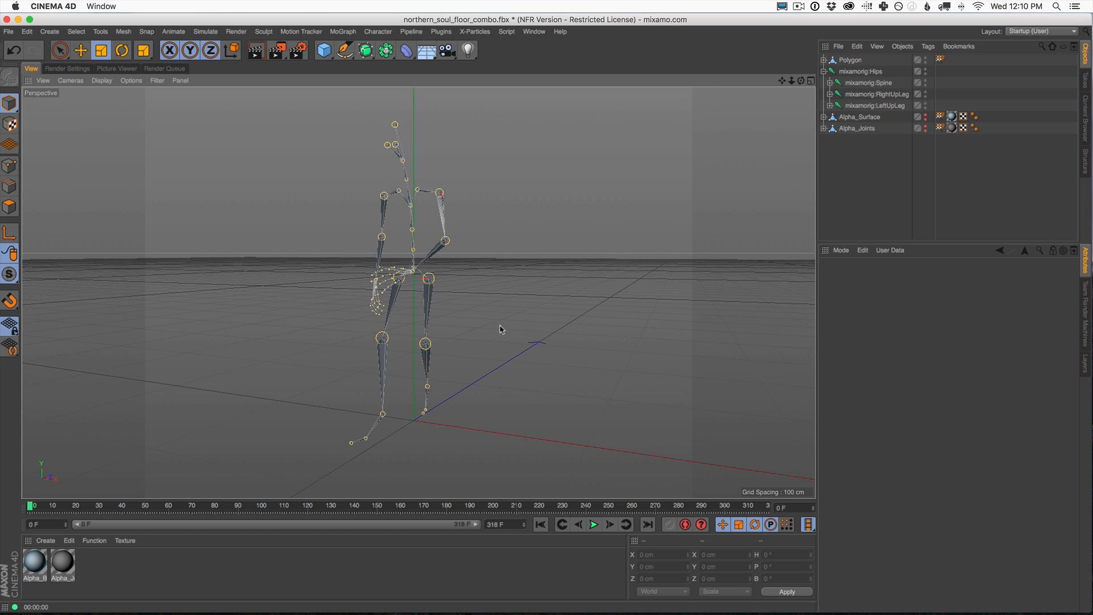
pyautogui.moveTo(720, 154)
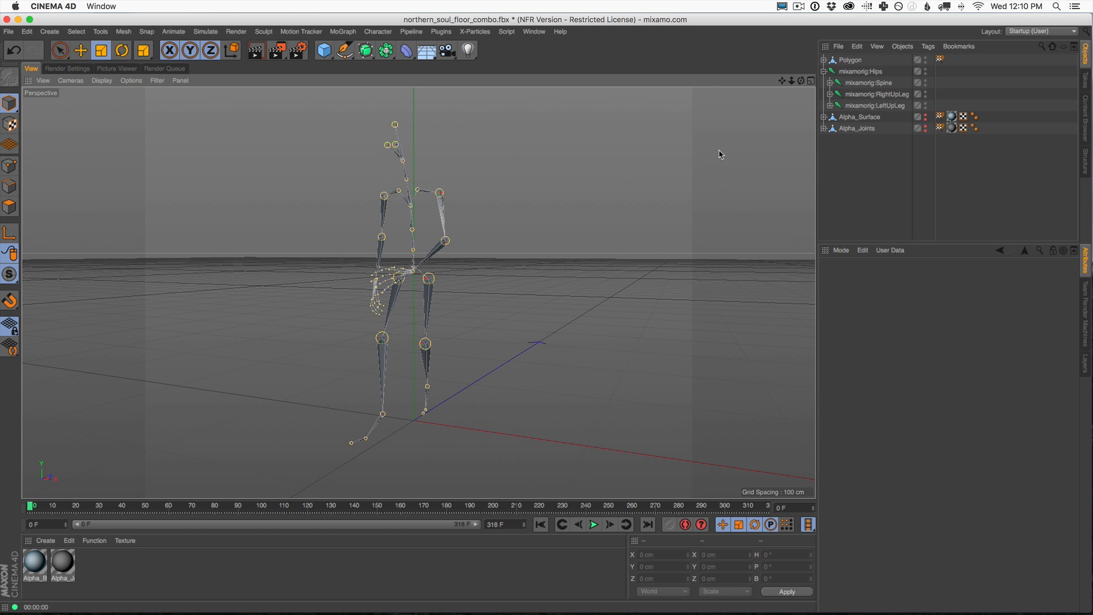
pyautogui.moveTo(824, 70)
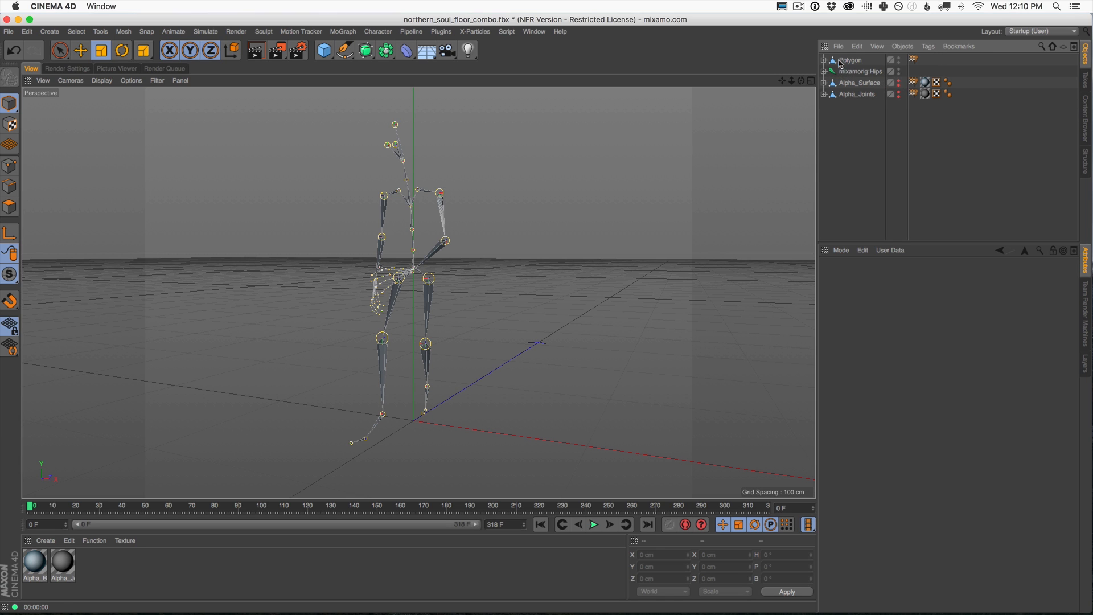
# Add a Sphere and a MoGraph Cloner, placing the Sphere under the Cloner
pyautogui.click(850, 60)
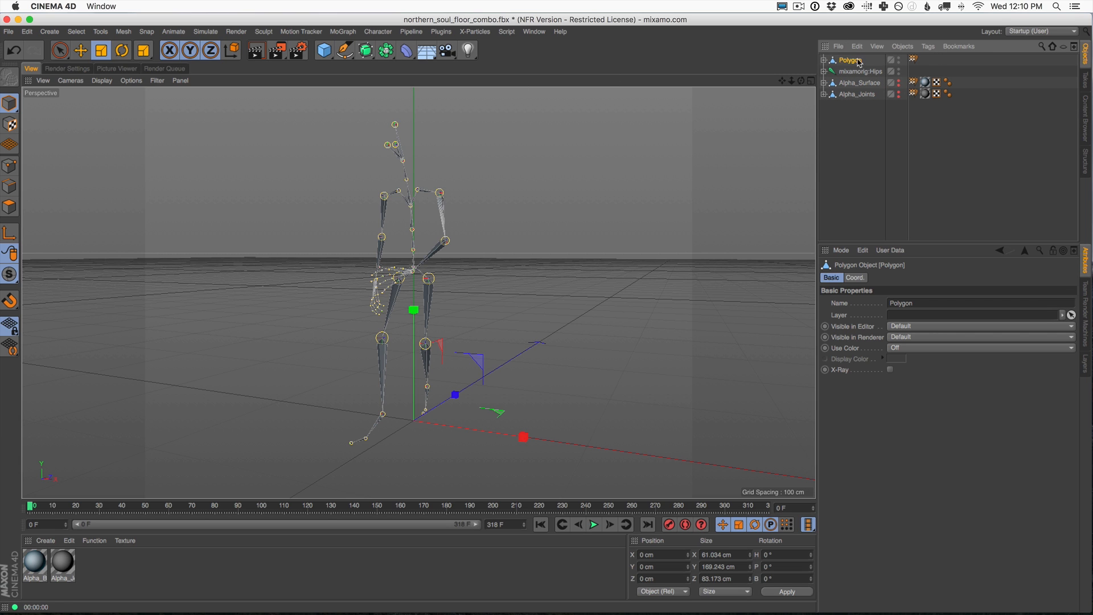
pyautogui.click(323, 50)
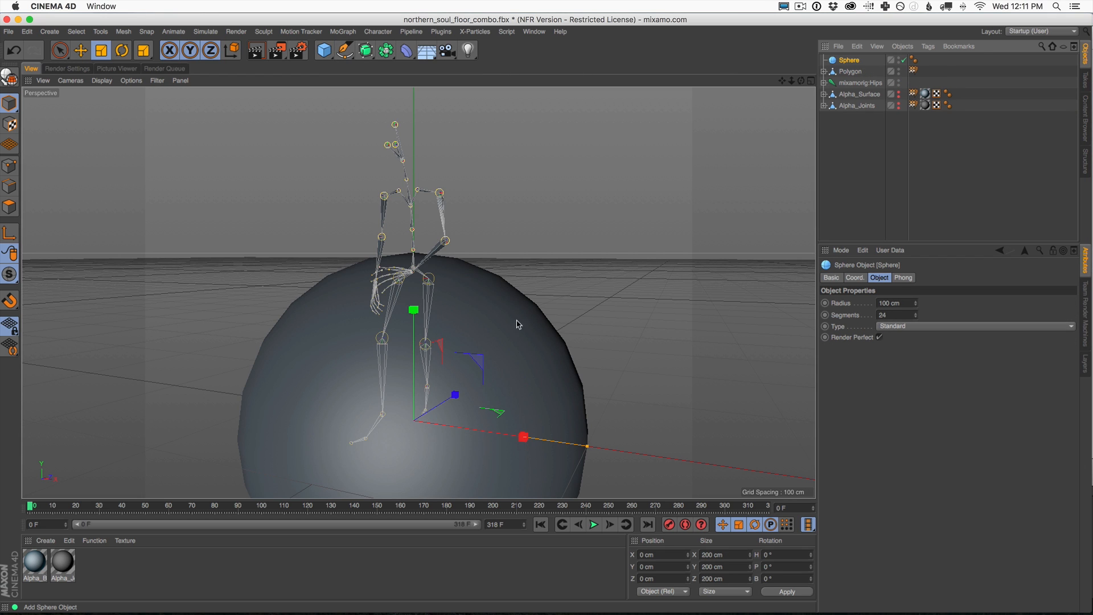
pyautogui.moveTo(350, 34)
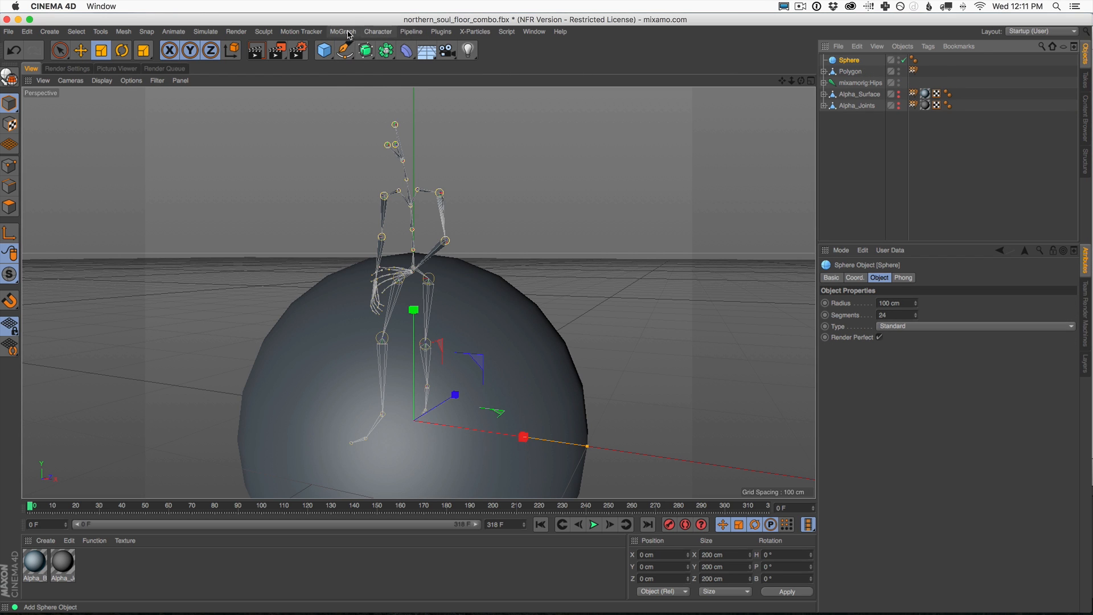
pyautogui.click(341, 32)
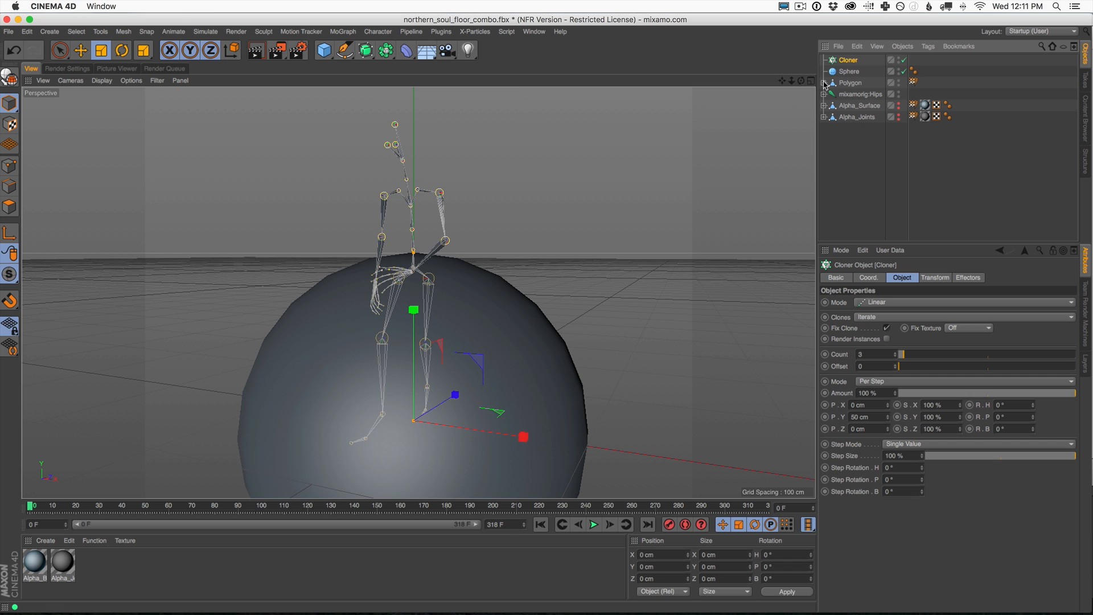
pyautogui.click(848, 70)
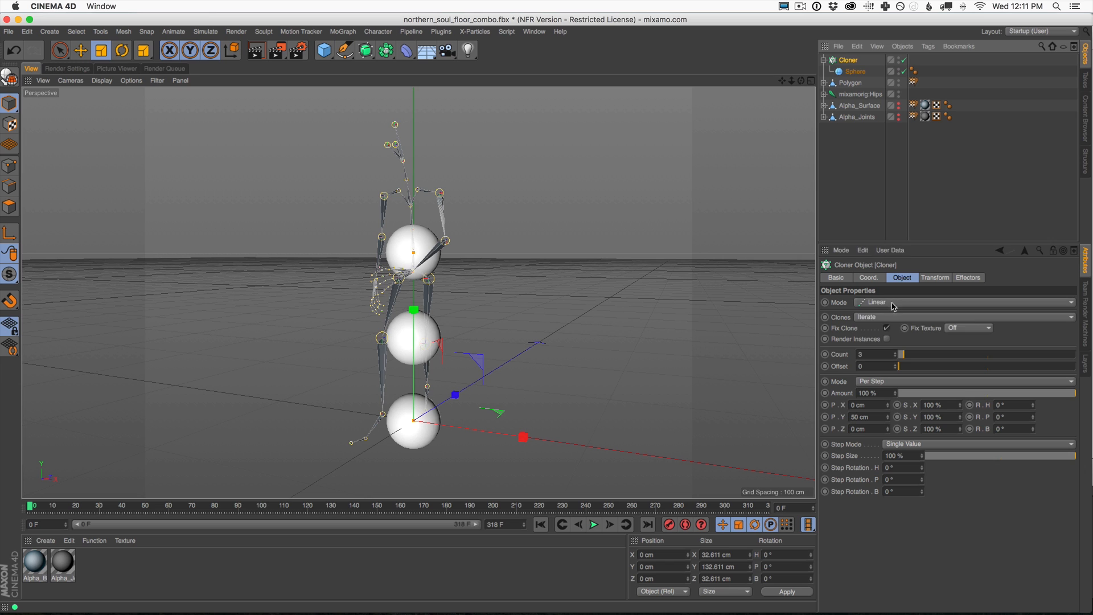
# Set the Cloner to Object mode on Polygon, shrink the sphere to about 5.9 cm and preview
pyautogui.click(966, 303)
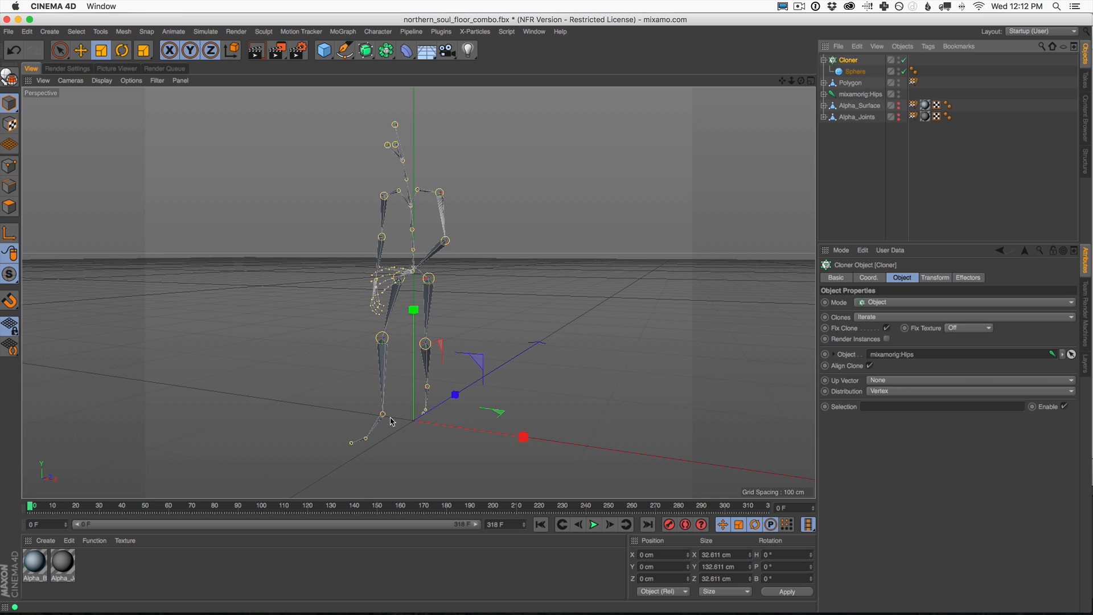
pyautogui.moveTo(850, 84)
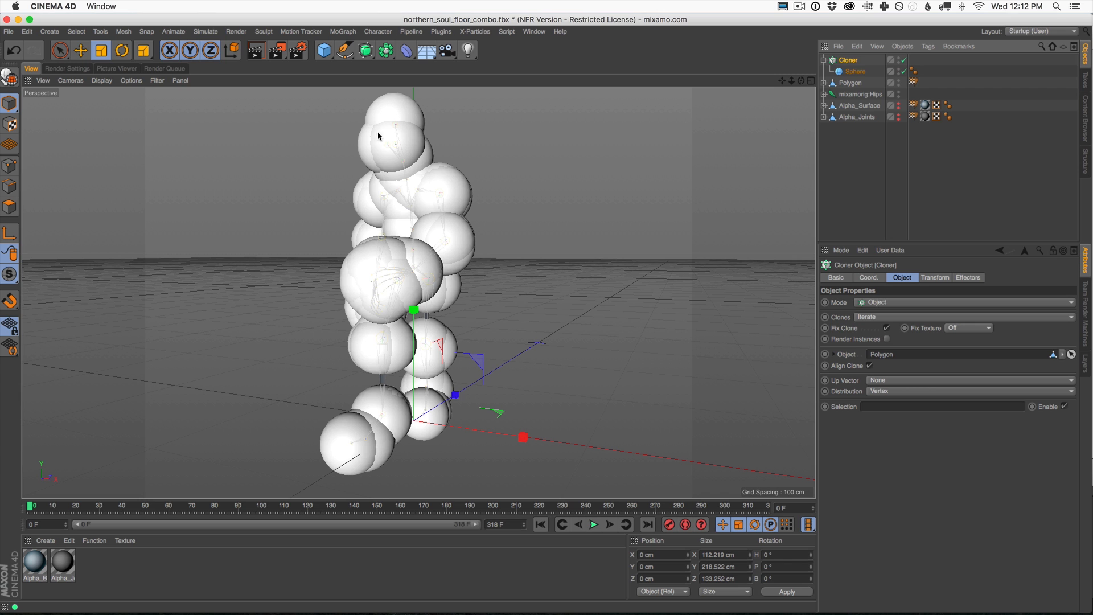
pyautogui.click(856, 70)
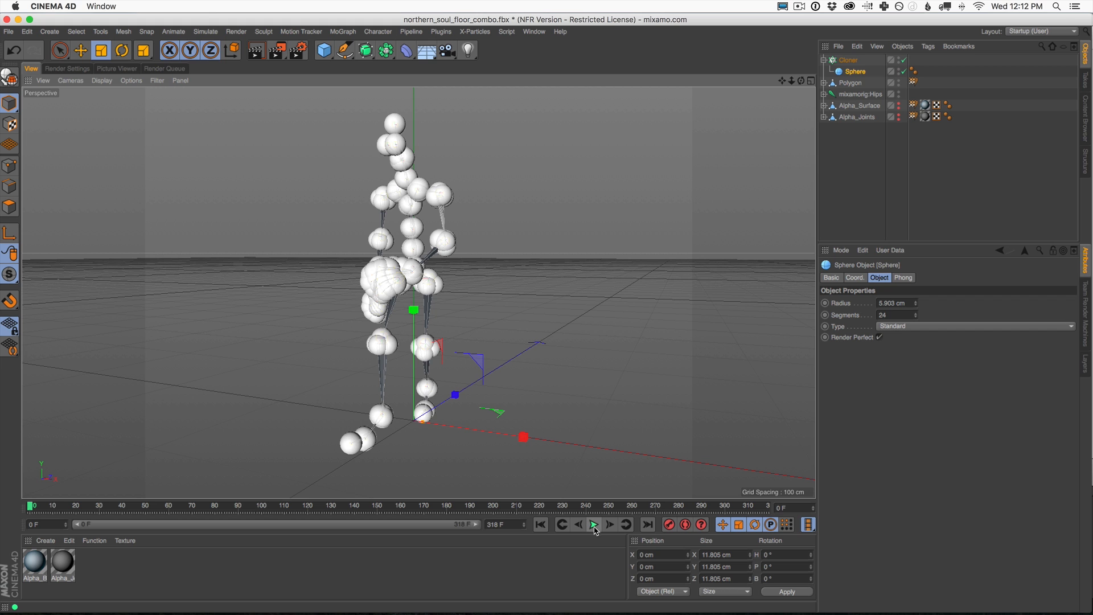
pyautogui.click(595, 525)
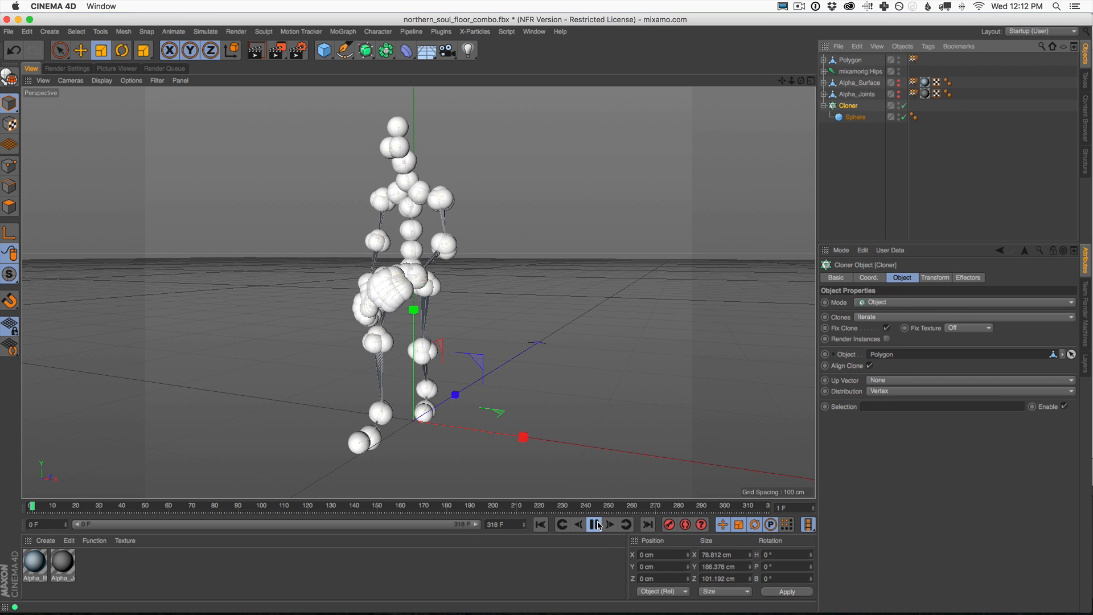
# Play and pause the animation to watch the cloned spheres follow the dancing skeleton
pyautogui.click(594, 524)
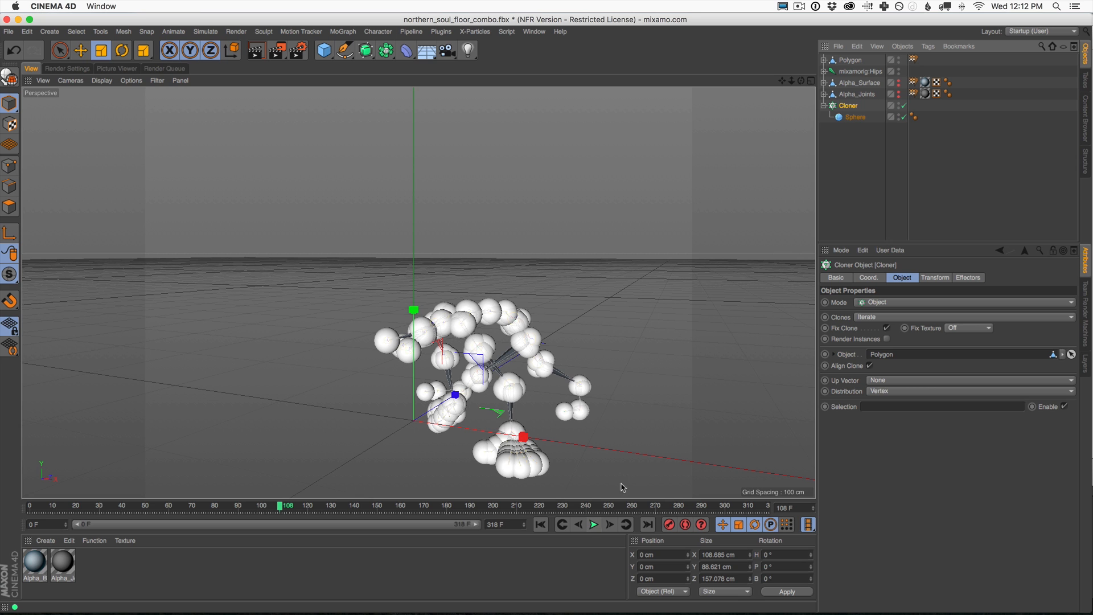
pyautogui.click(594, 523)
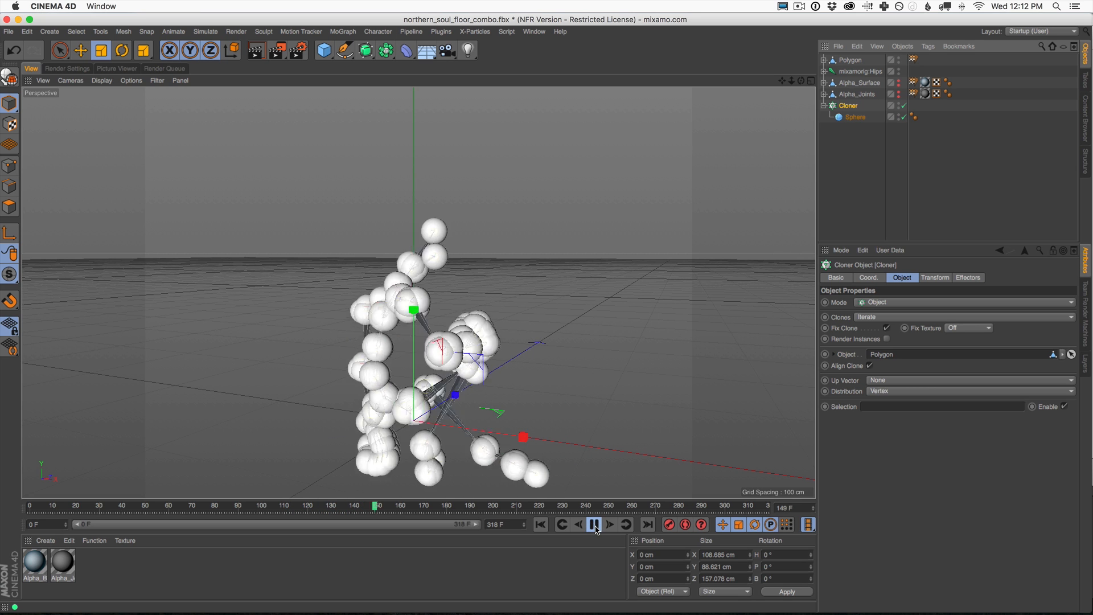
pyautogui.click(593, 525)
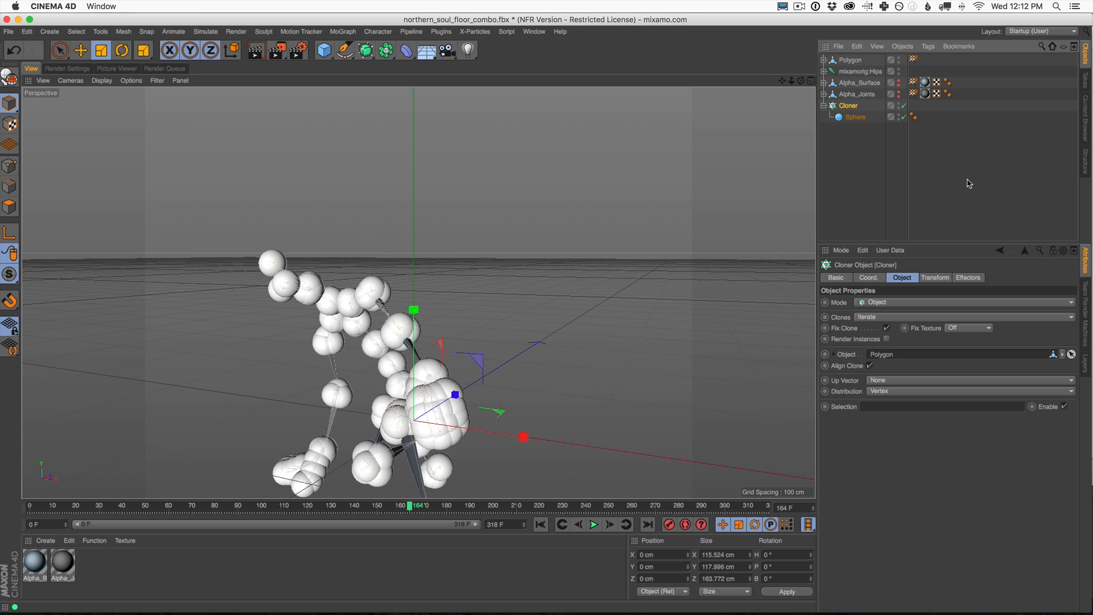